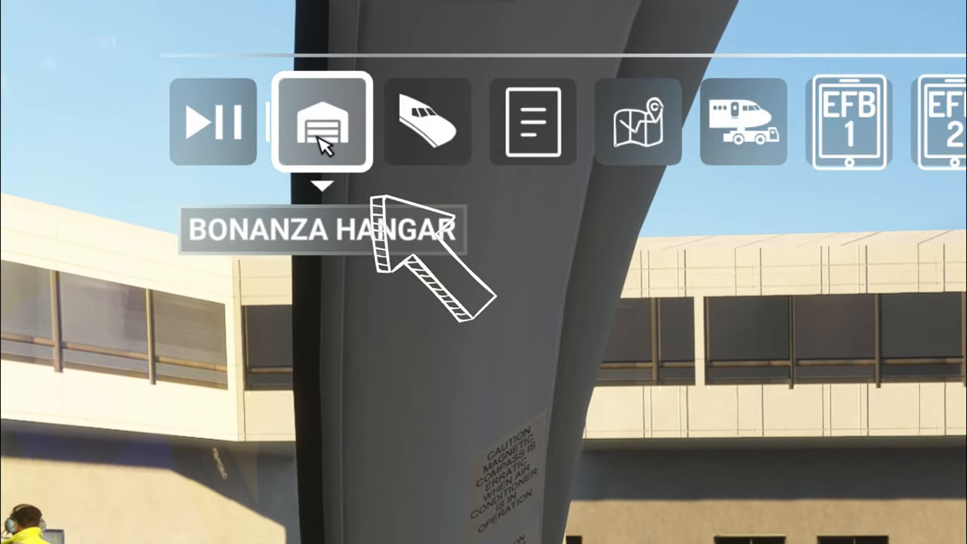
Show the Bonanza Hangar panel with the G36's inspection periods, total hours and miles
click(324, 123)
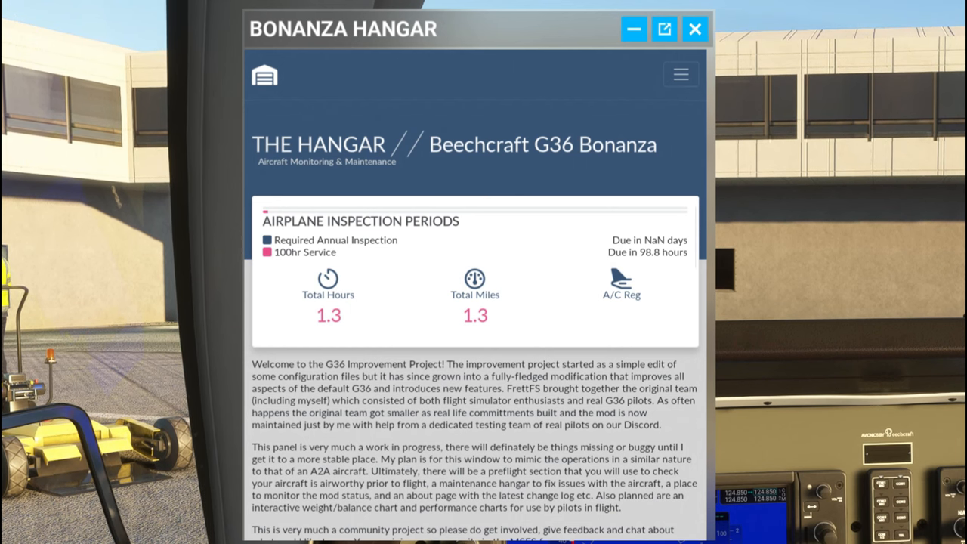
mouse_move(446, 209)
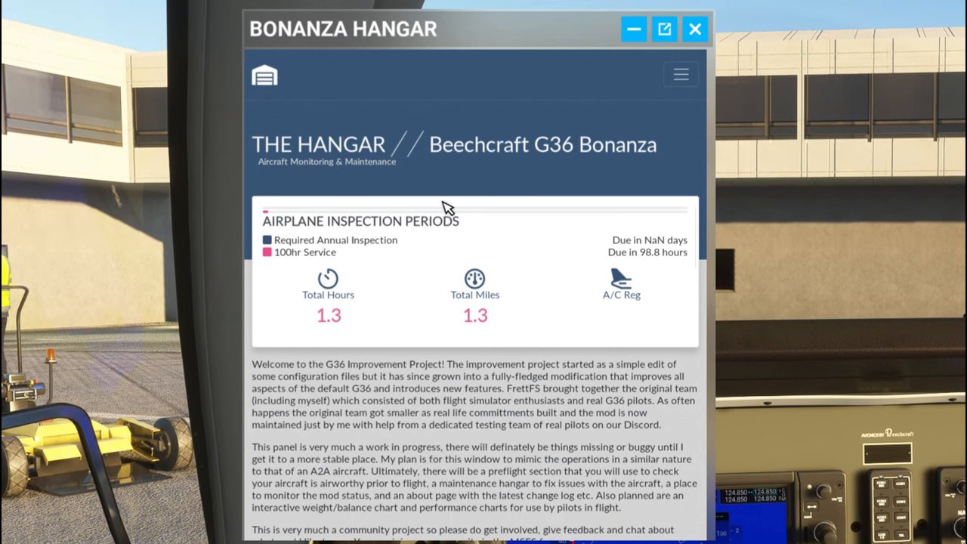
mouse_move(310, 305)
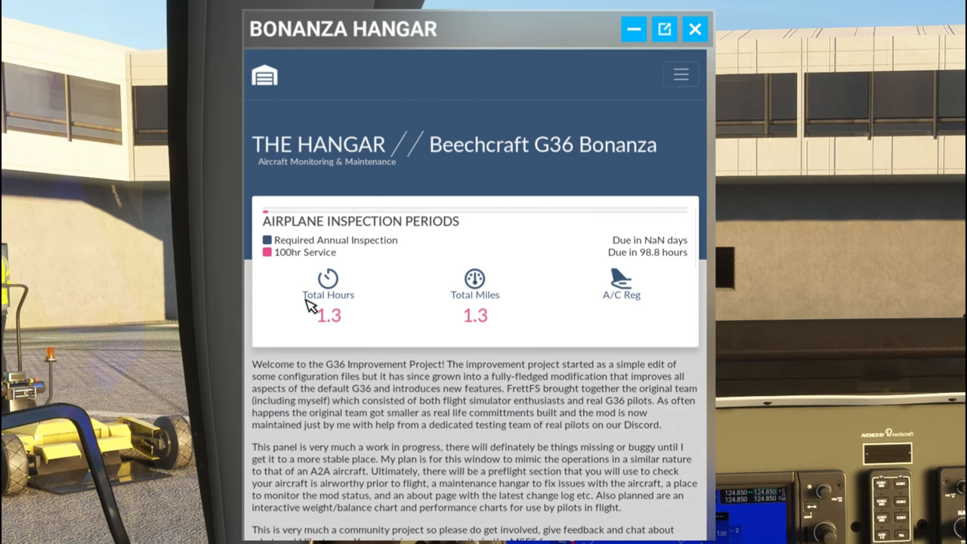
mouse_move(355, 332)
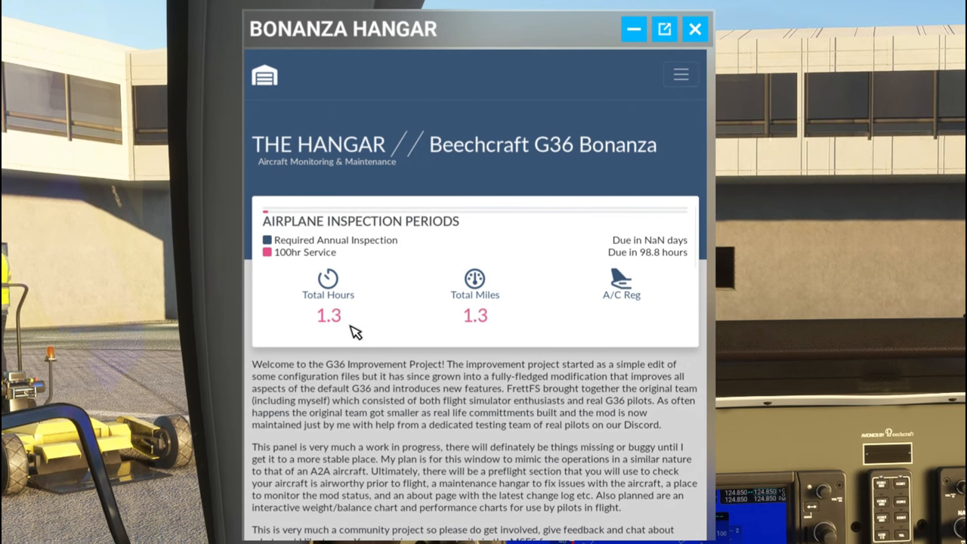
mouse_move(450, 345)
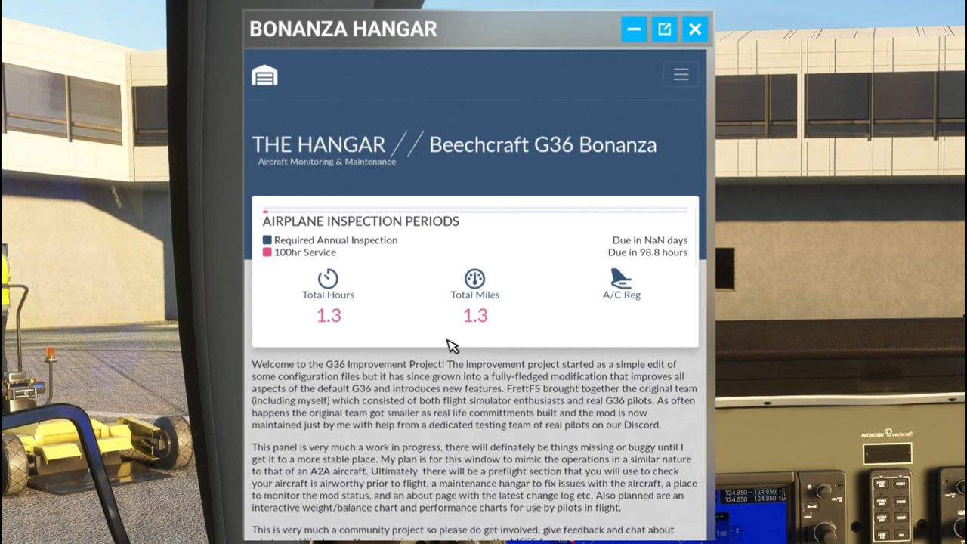
Scroll the hangar panel to the G36 project welcome text with forum and Discord links
scroll(down, 3)
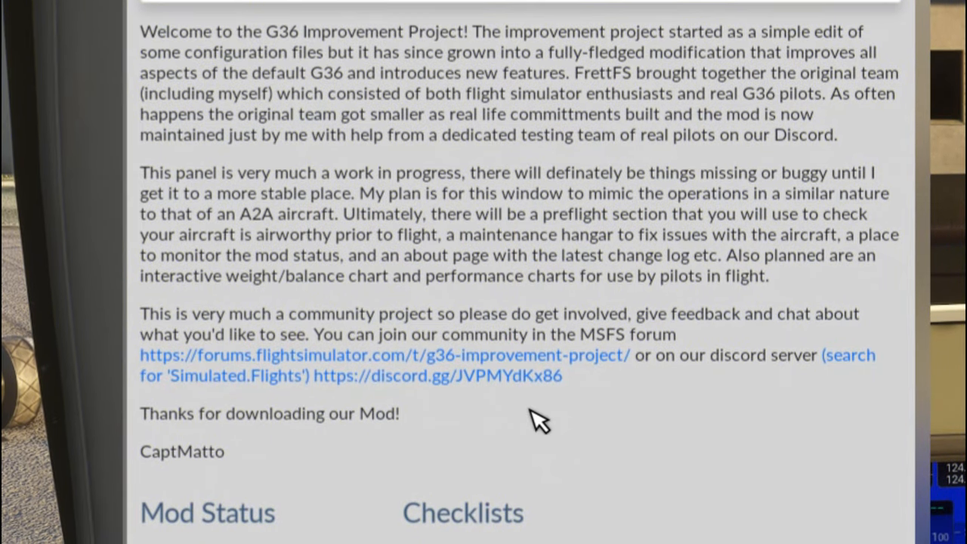
mouse_move(748, 124)
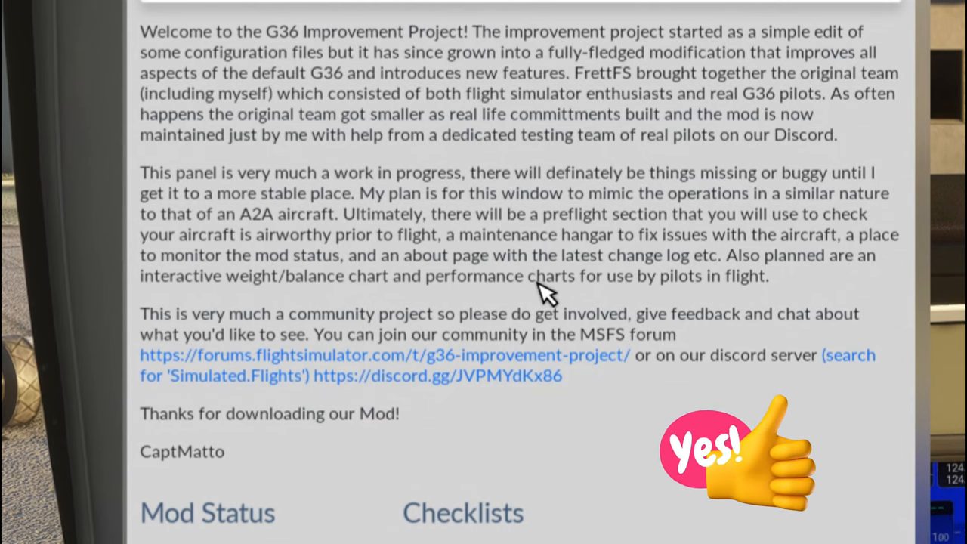
scroll(down, 3)
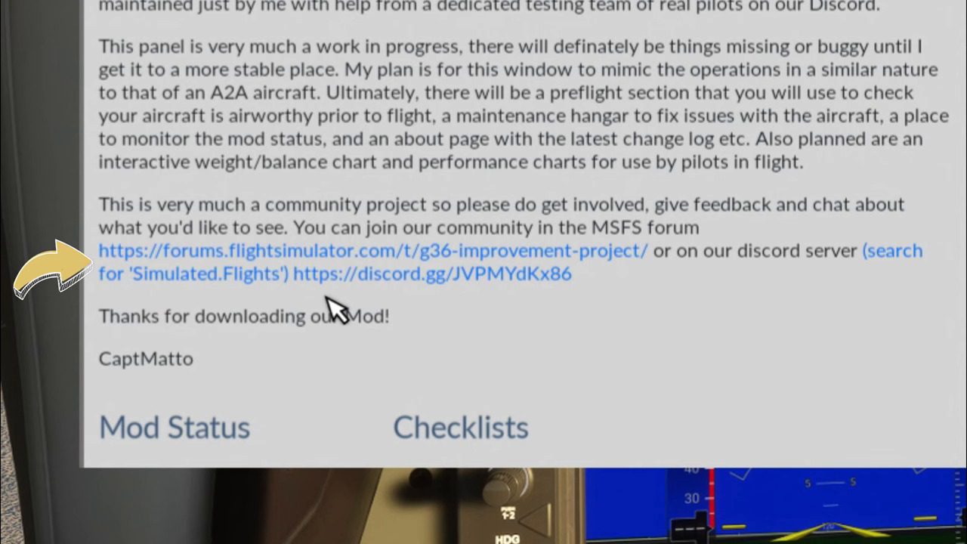
mouse_move(538, 296)
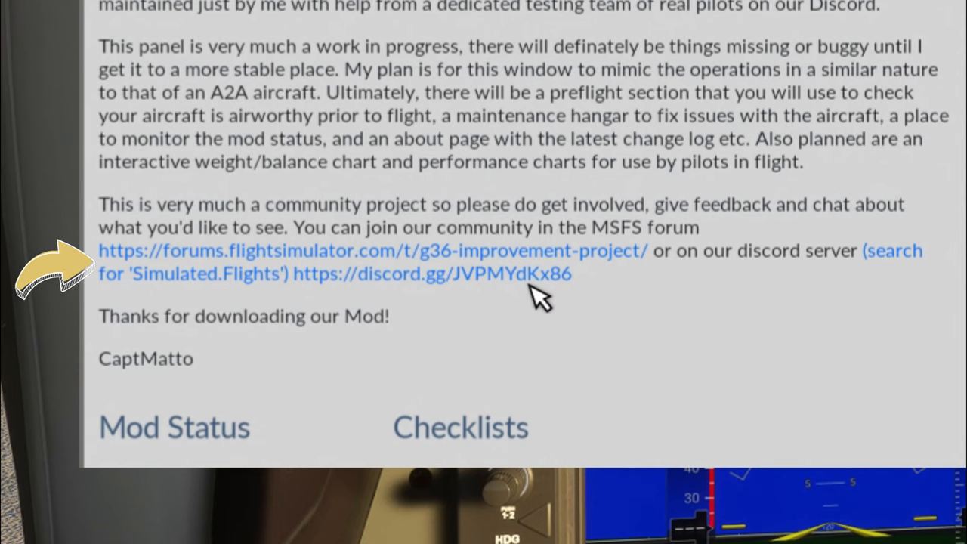
View the Mod Status progress bars, roadmap and Limitations checklist with fuel and speed figures
click(460, 426)
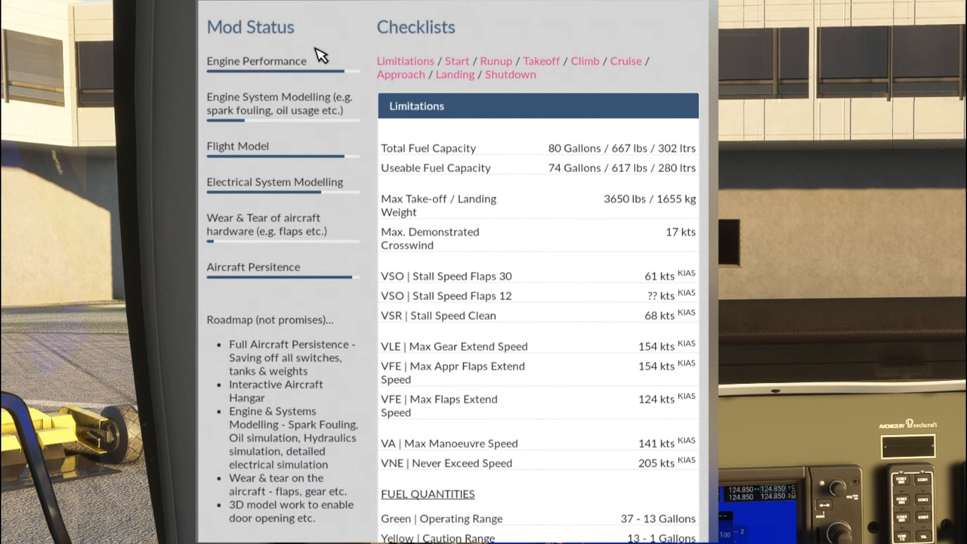
mouse_move(314, 296)
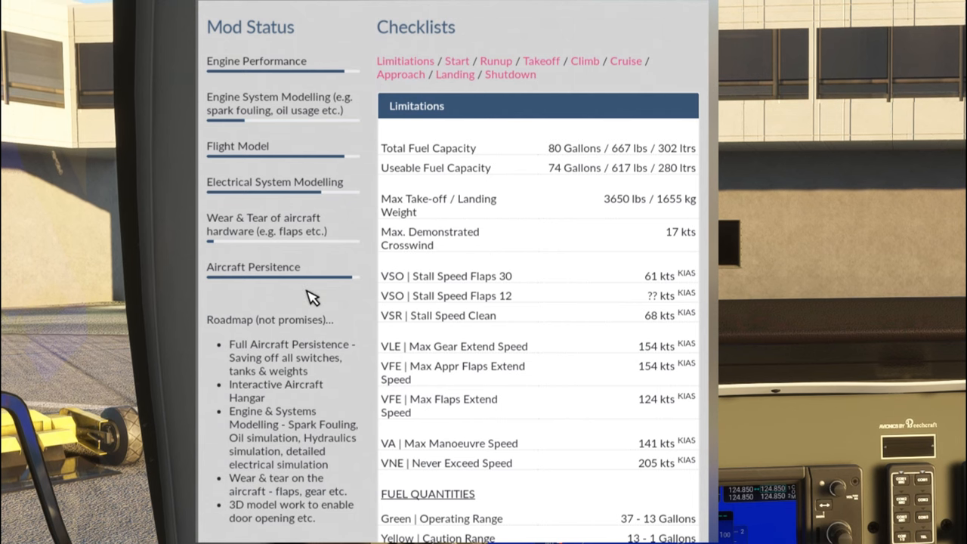
mouse_move(251, 209)
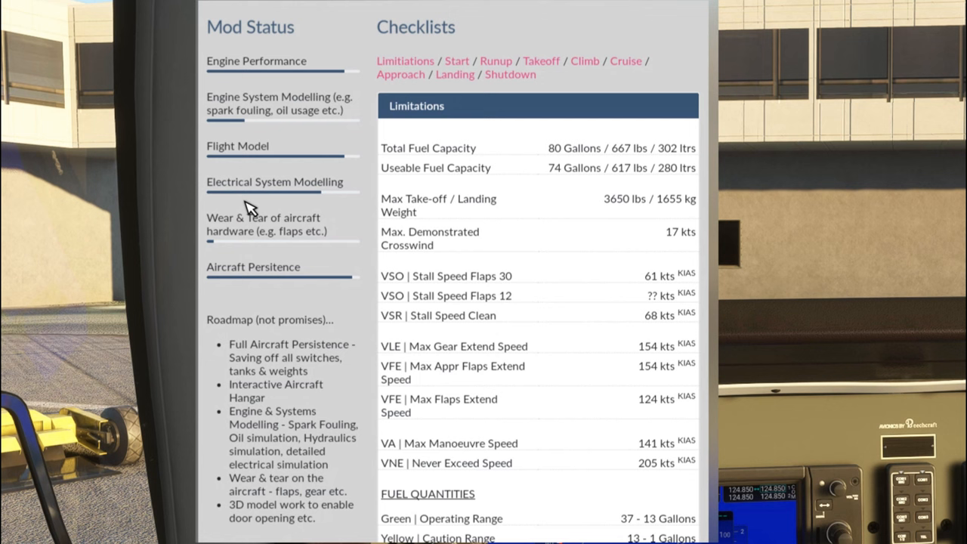
mouse_move(275, 420)
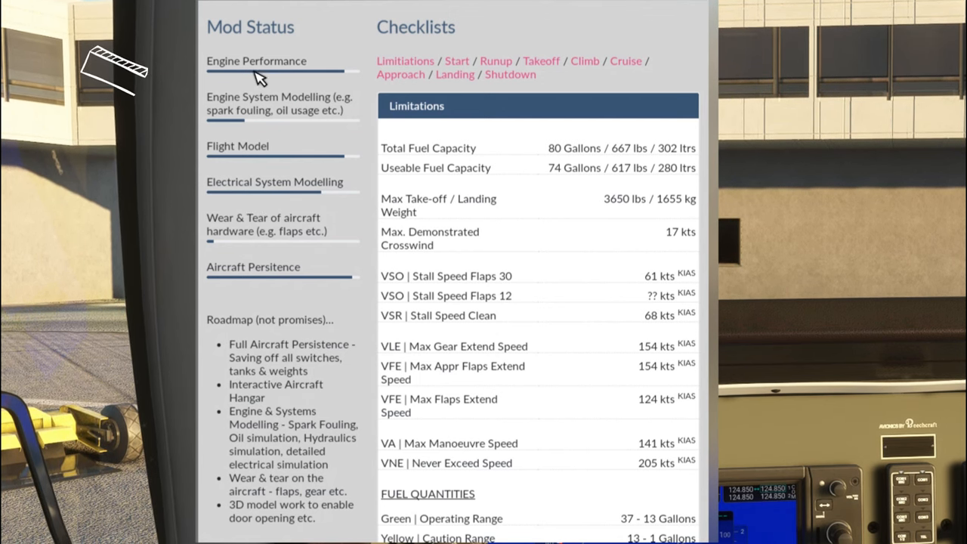
mouse_move(352, 79)
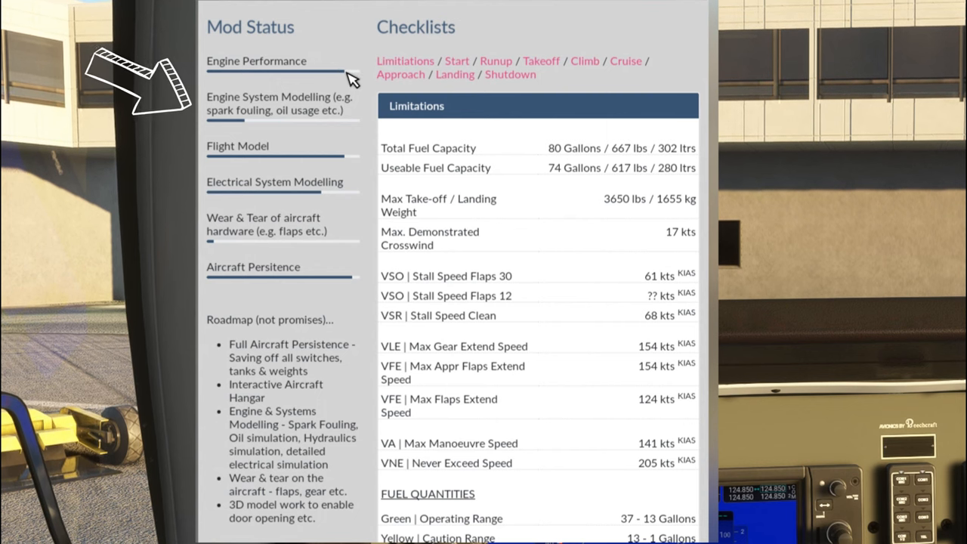
mouse_move(288, 178)
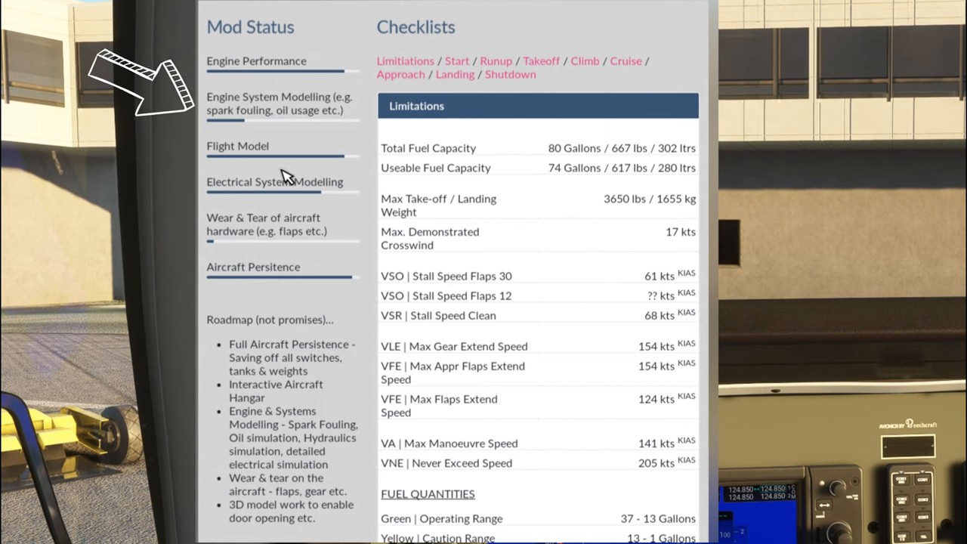
scroll(down, 3)
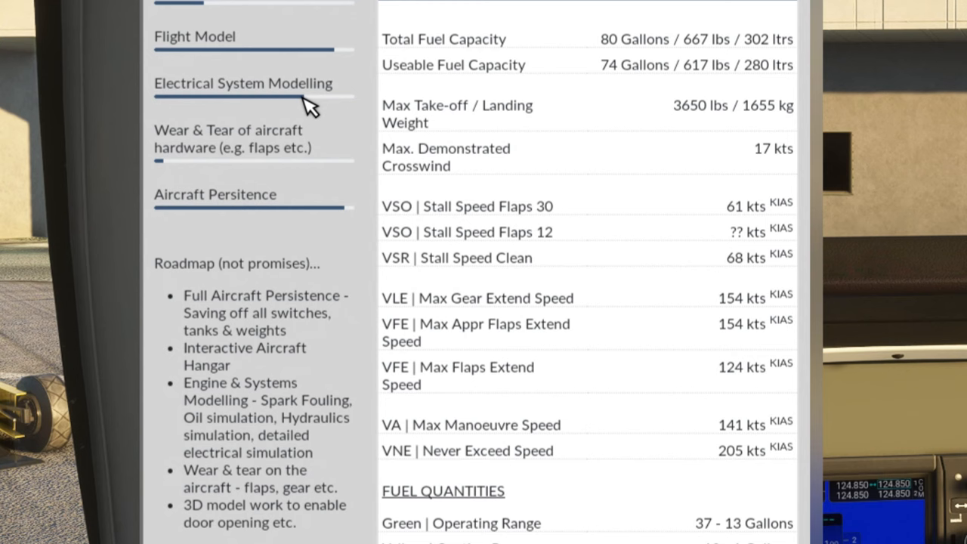
mouse_move(302, 275)
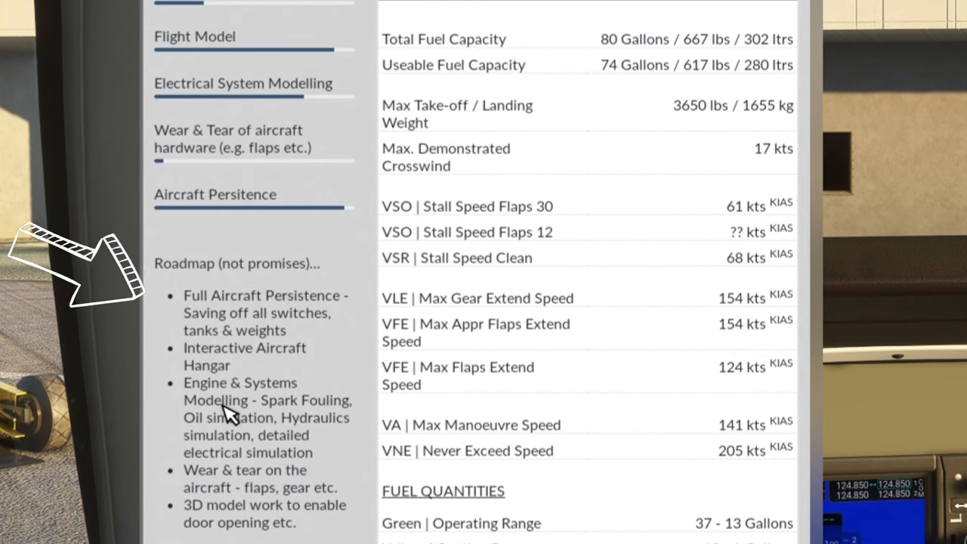
mouse_move(279, 405)
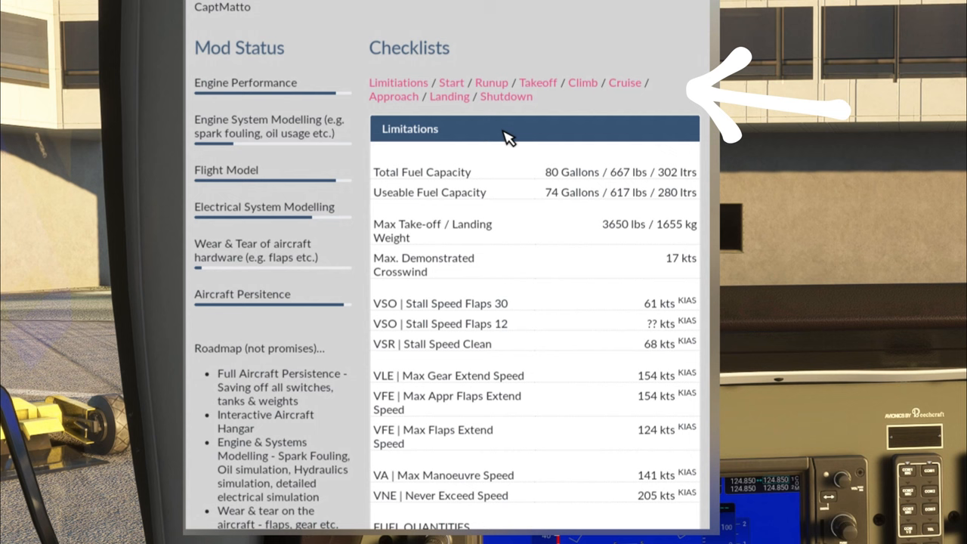
mouse_move(439, 57)
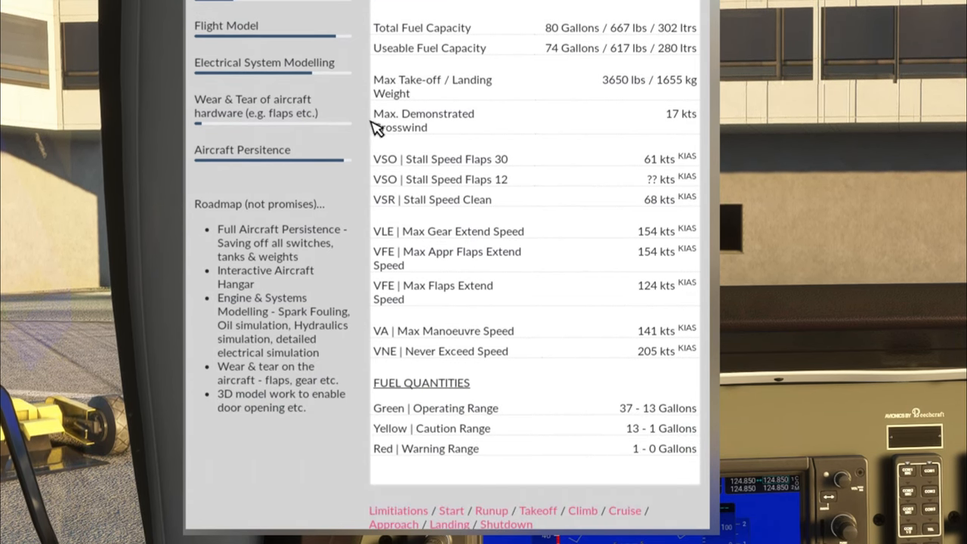
mouse_move(578, 406)
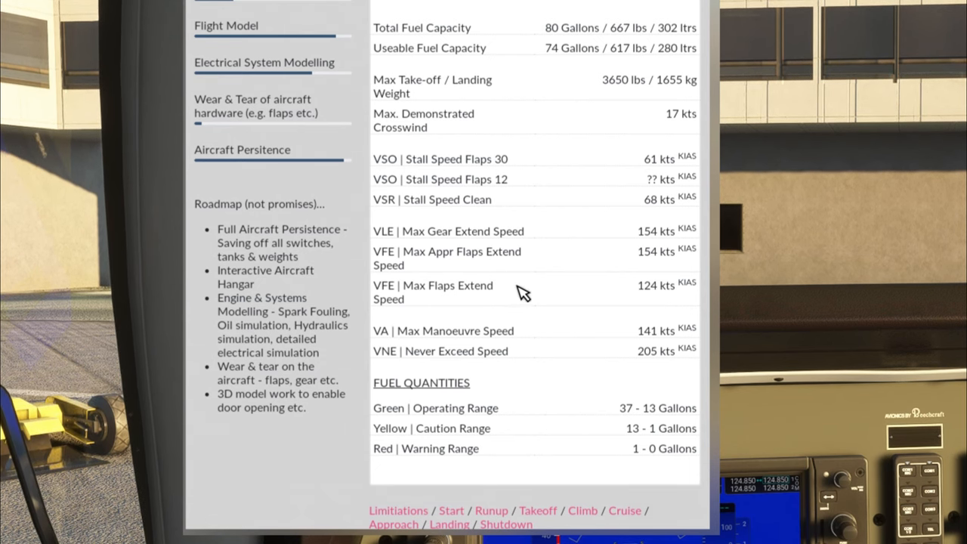
mouse_move(535, 381)
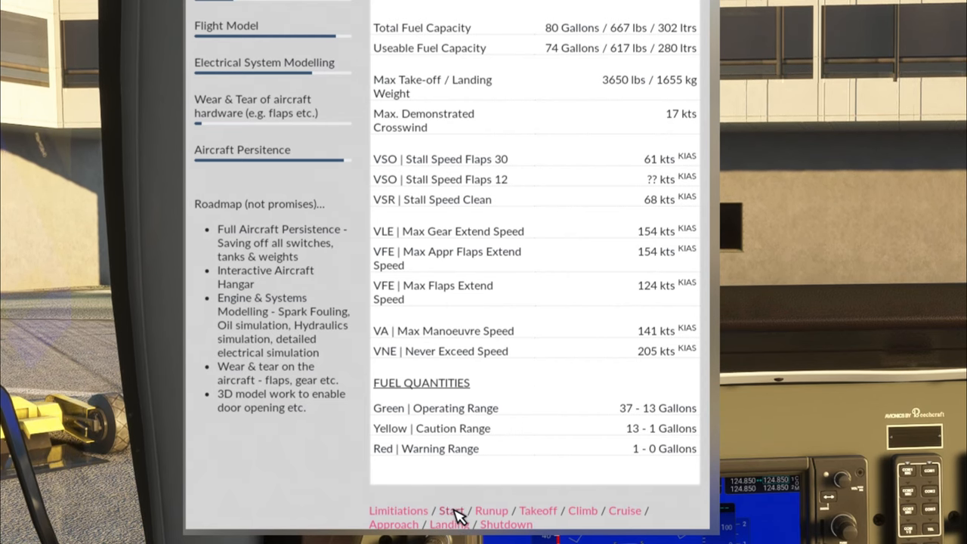
Show the Engine Start checklist via the 'Start' link at the panel's bottom
click(450, 511)
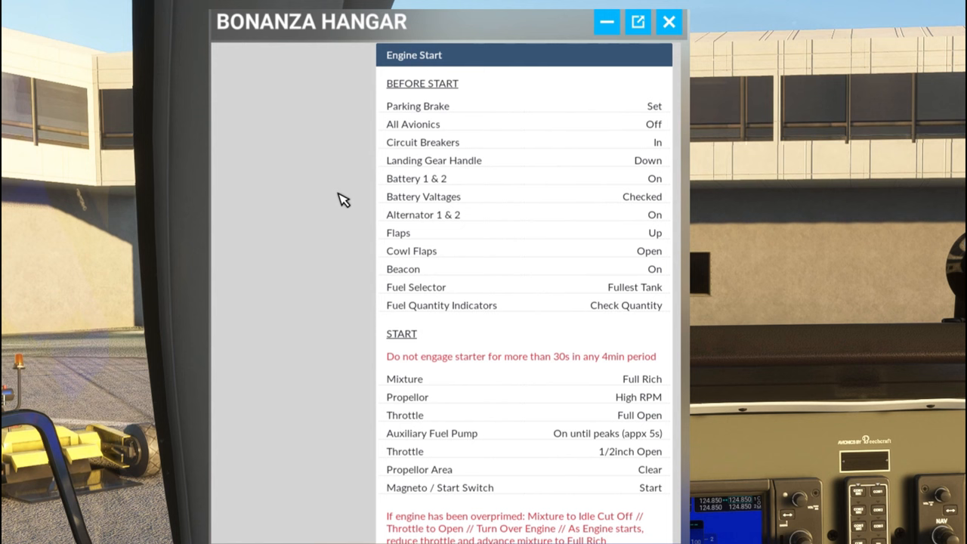
mouse_move(522, 461)
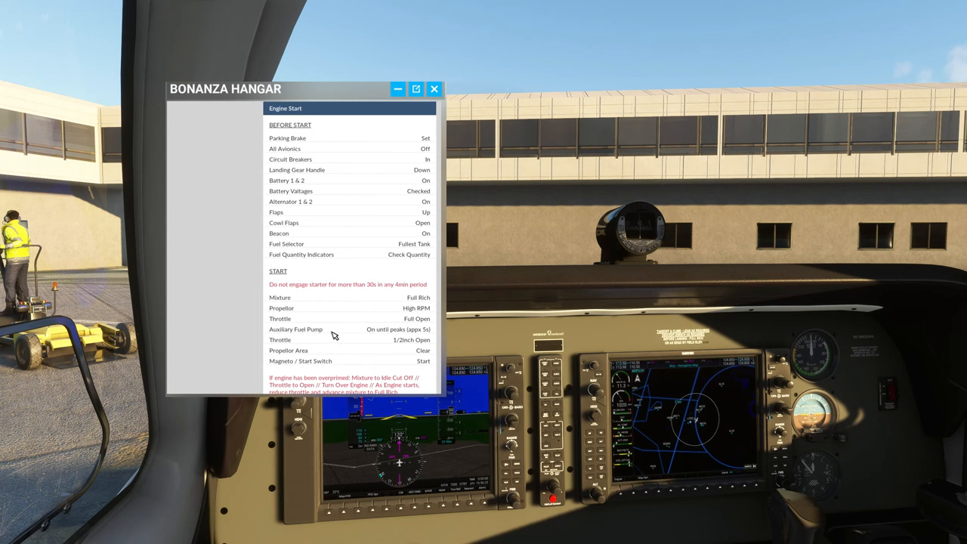
scroll(down, 3)
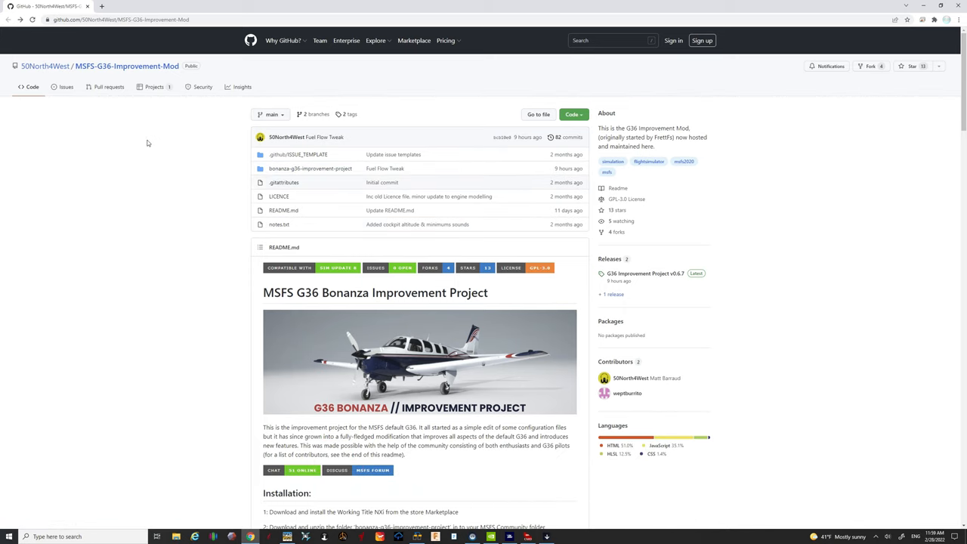
scroll(down, 3)
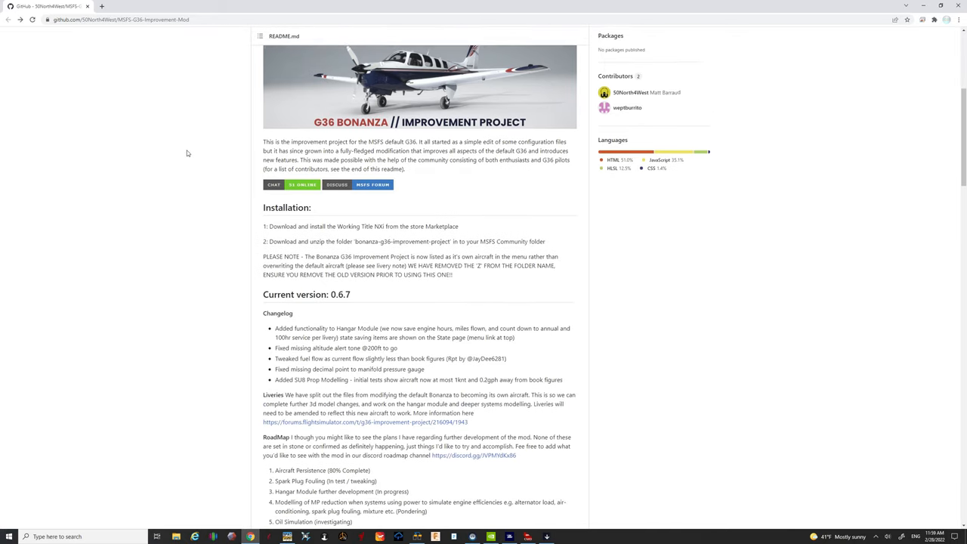
scroll(down, 3)
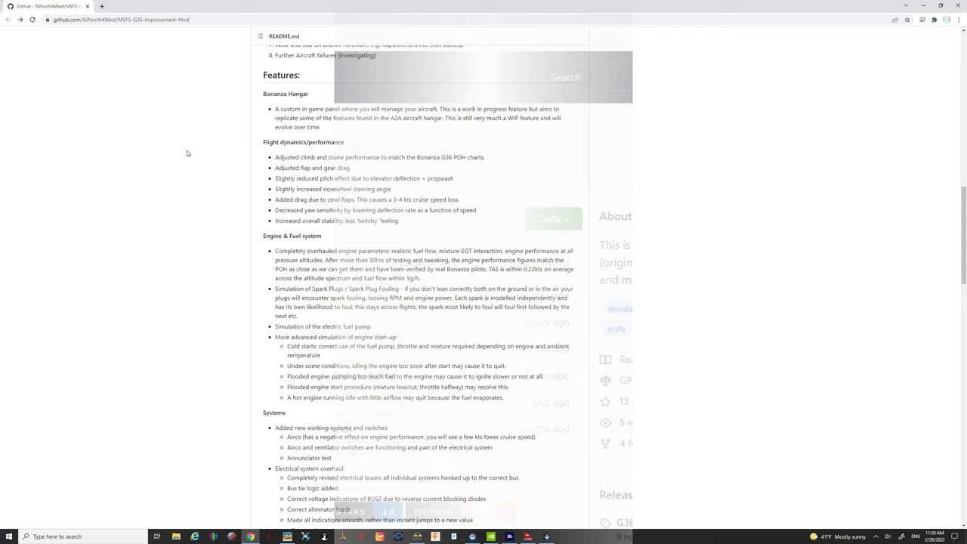
scroll(up, 3)
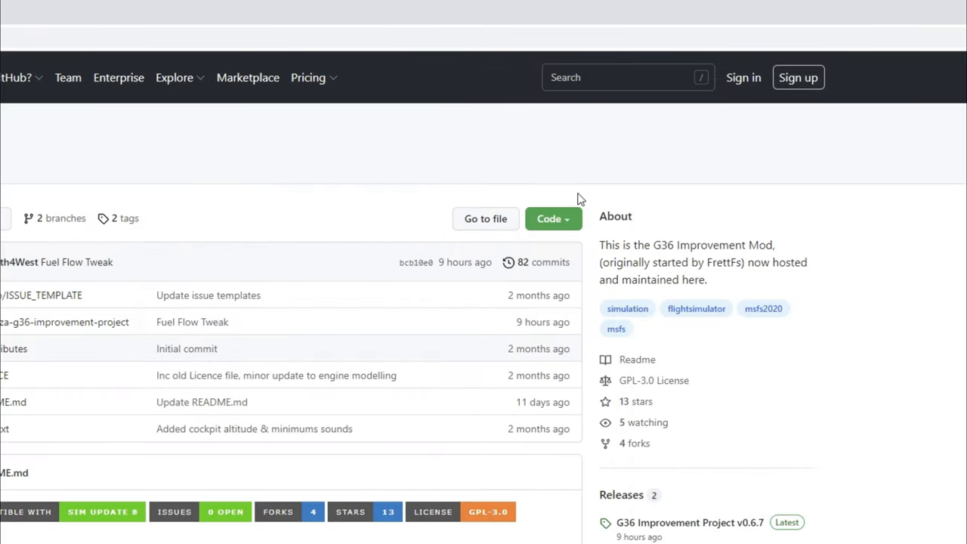
Download the G36 Improvement Mod repository as a ZIP from the Code menu
click(553, 217)
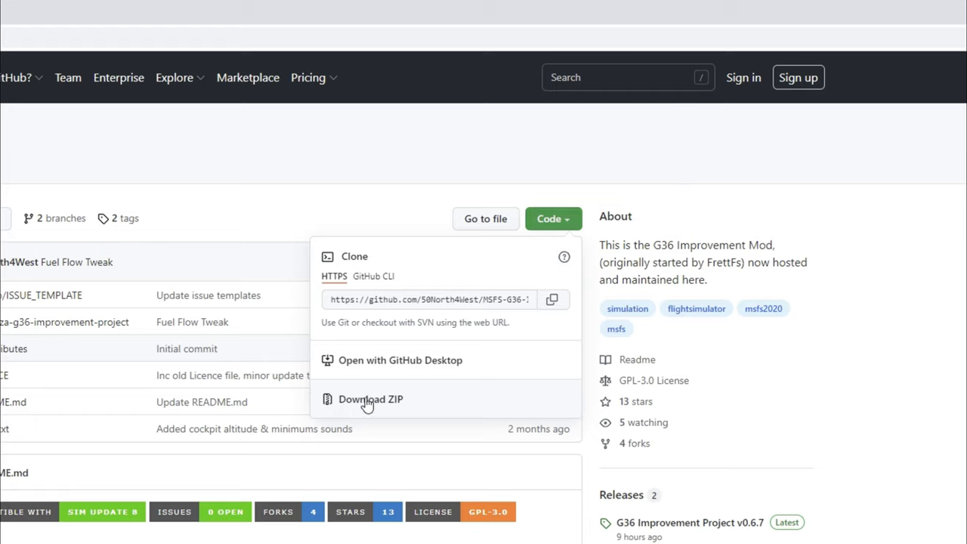
click(370, 399)
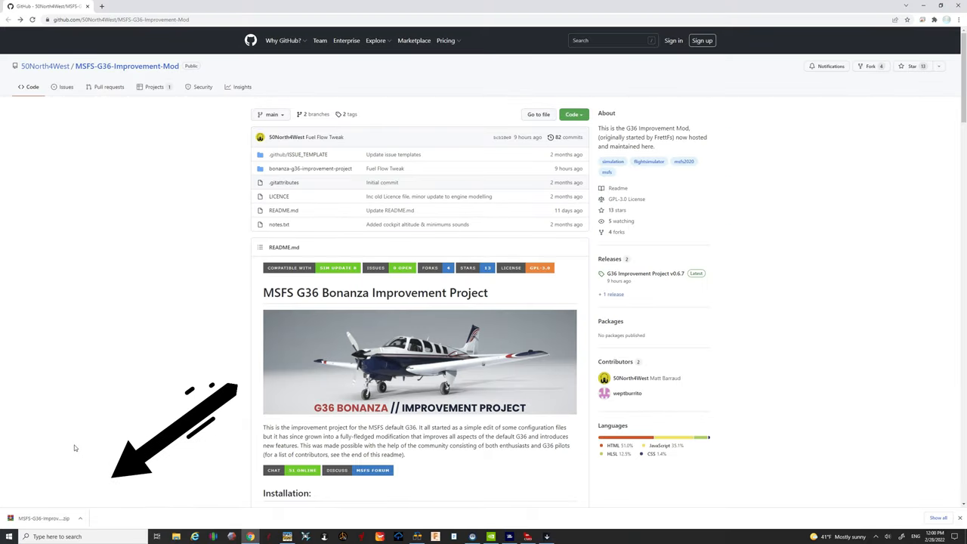
Open the downloaded ZIP in WinRAR, dismiss the licence nag and enter MSFS-G36-Improvement-Mod-main
click(53, 519)
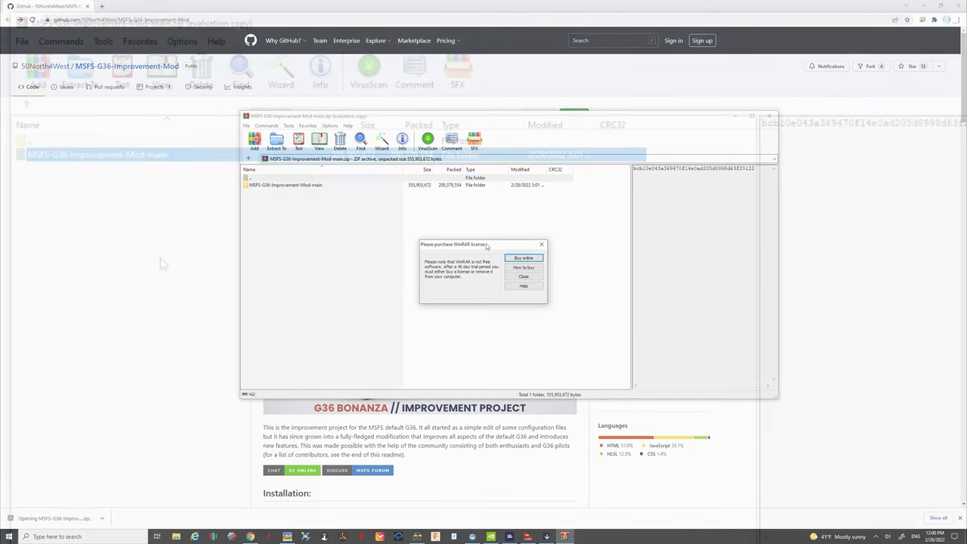
click(522, 275)
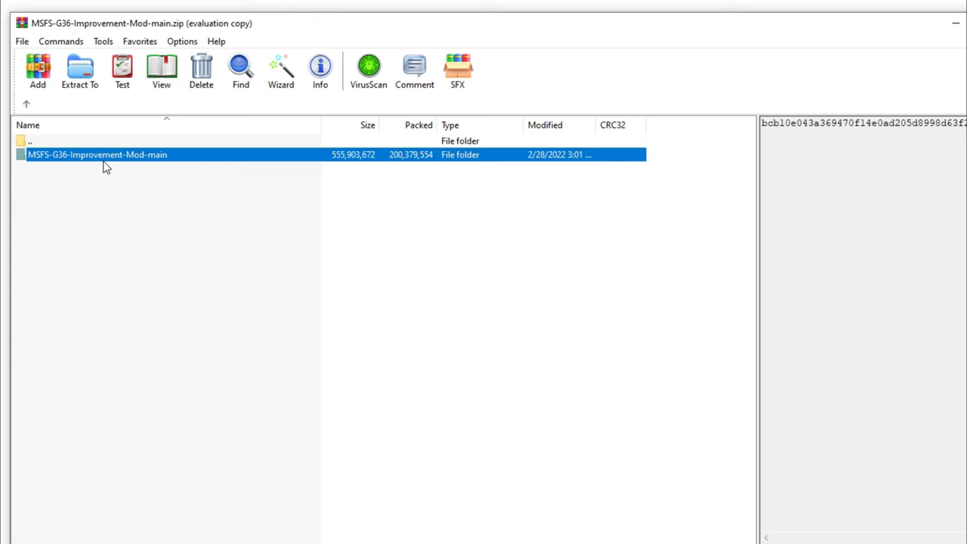
double_click(97, 154)
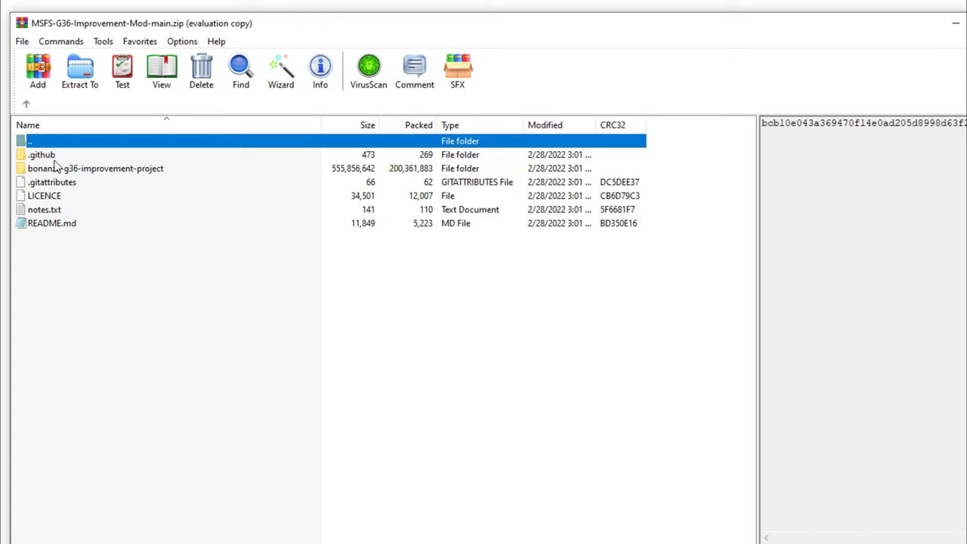
mouse_move(129, 242)
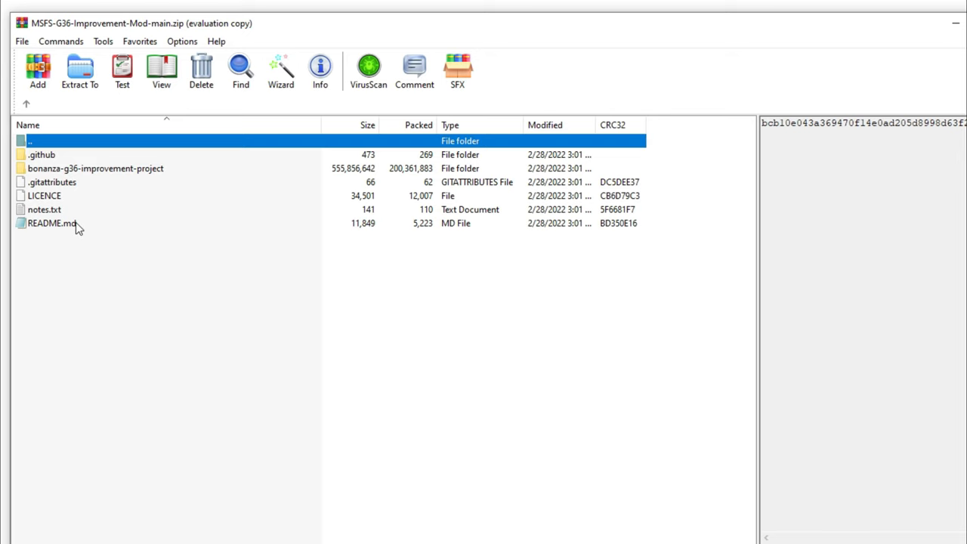
mouse_move(75, 229)
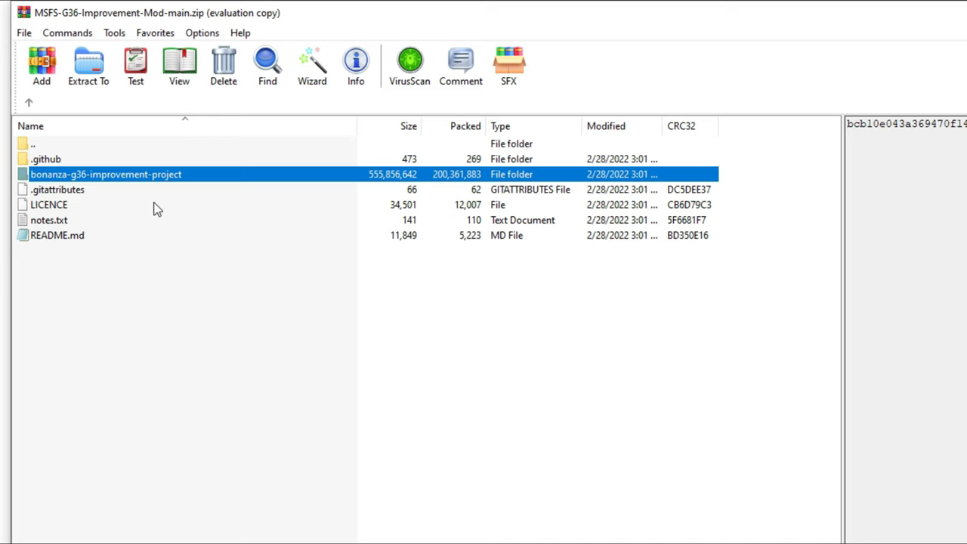
mouse_move(140, 179)
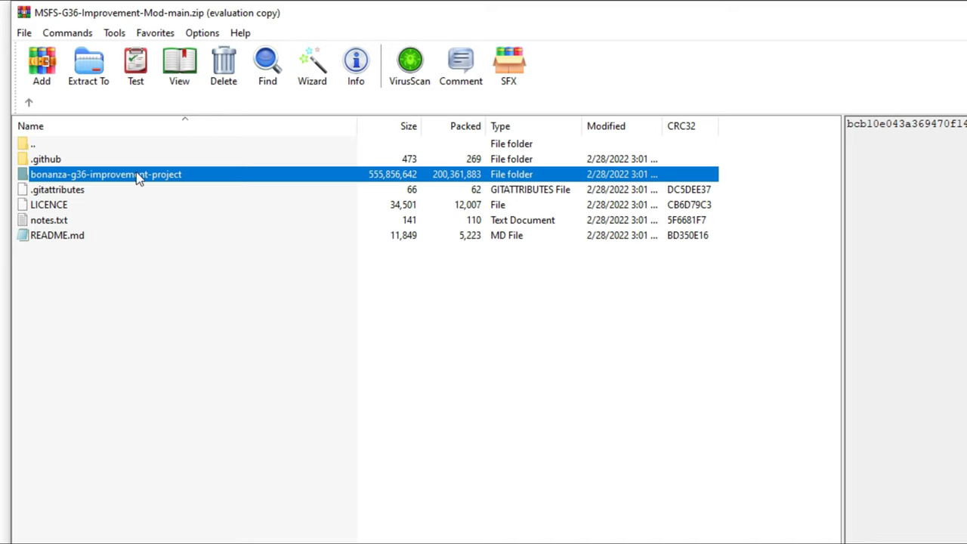
mouse_move(172, 179)
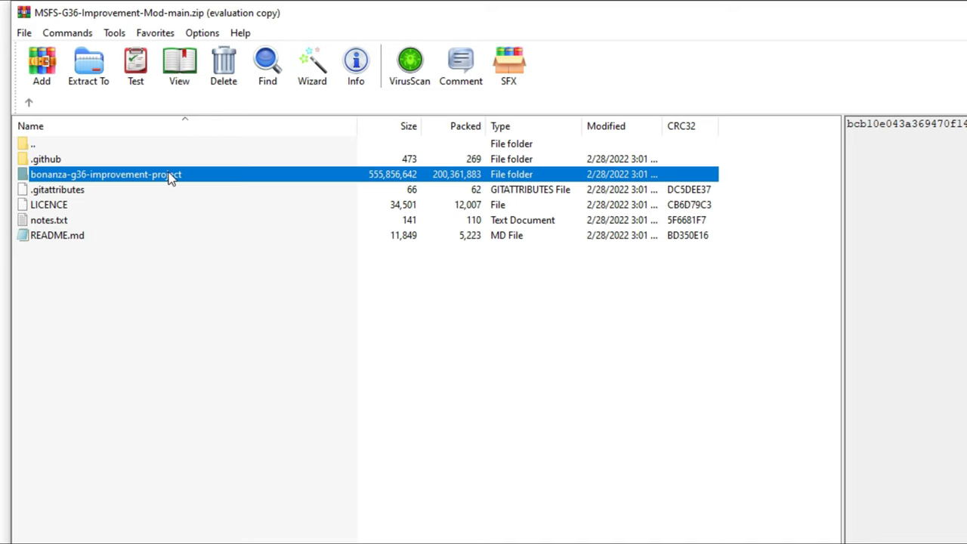